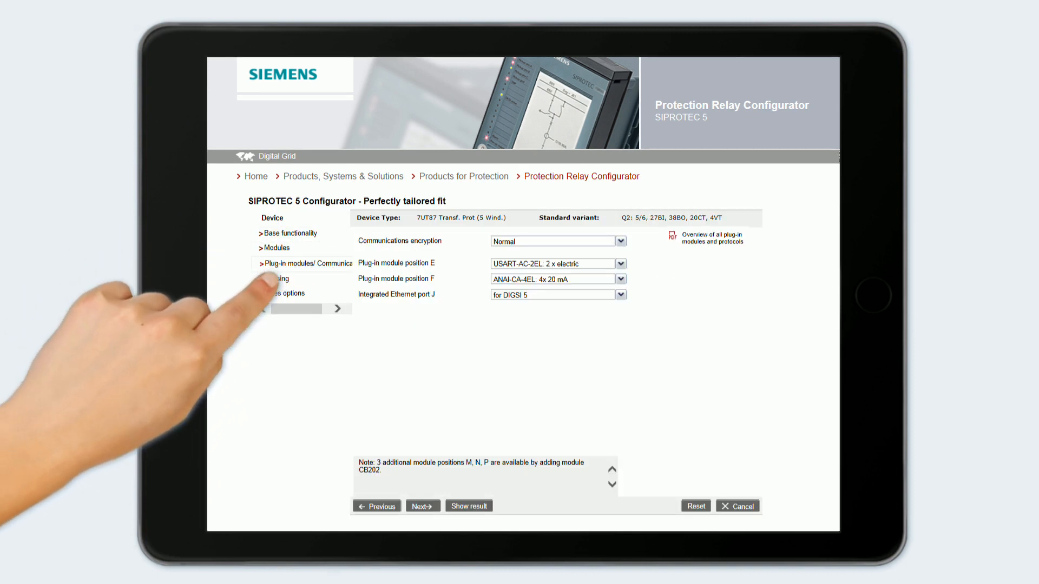
Display the 7UT87 transformer relay result page with product codes and hardware details
{"action": "left_click", "coordinate": [468, 505]}
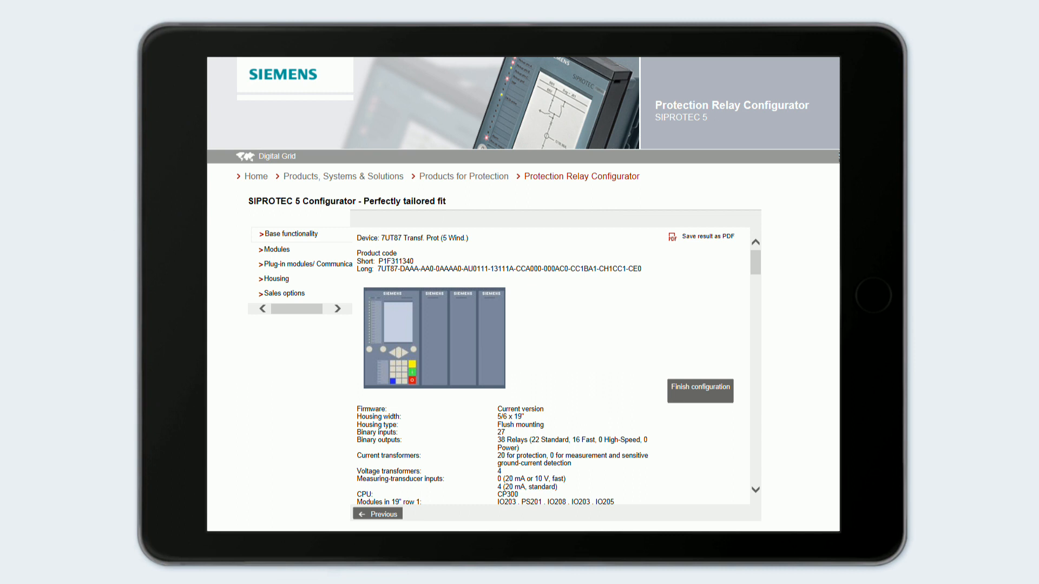